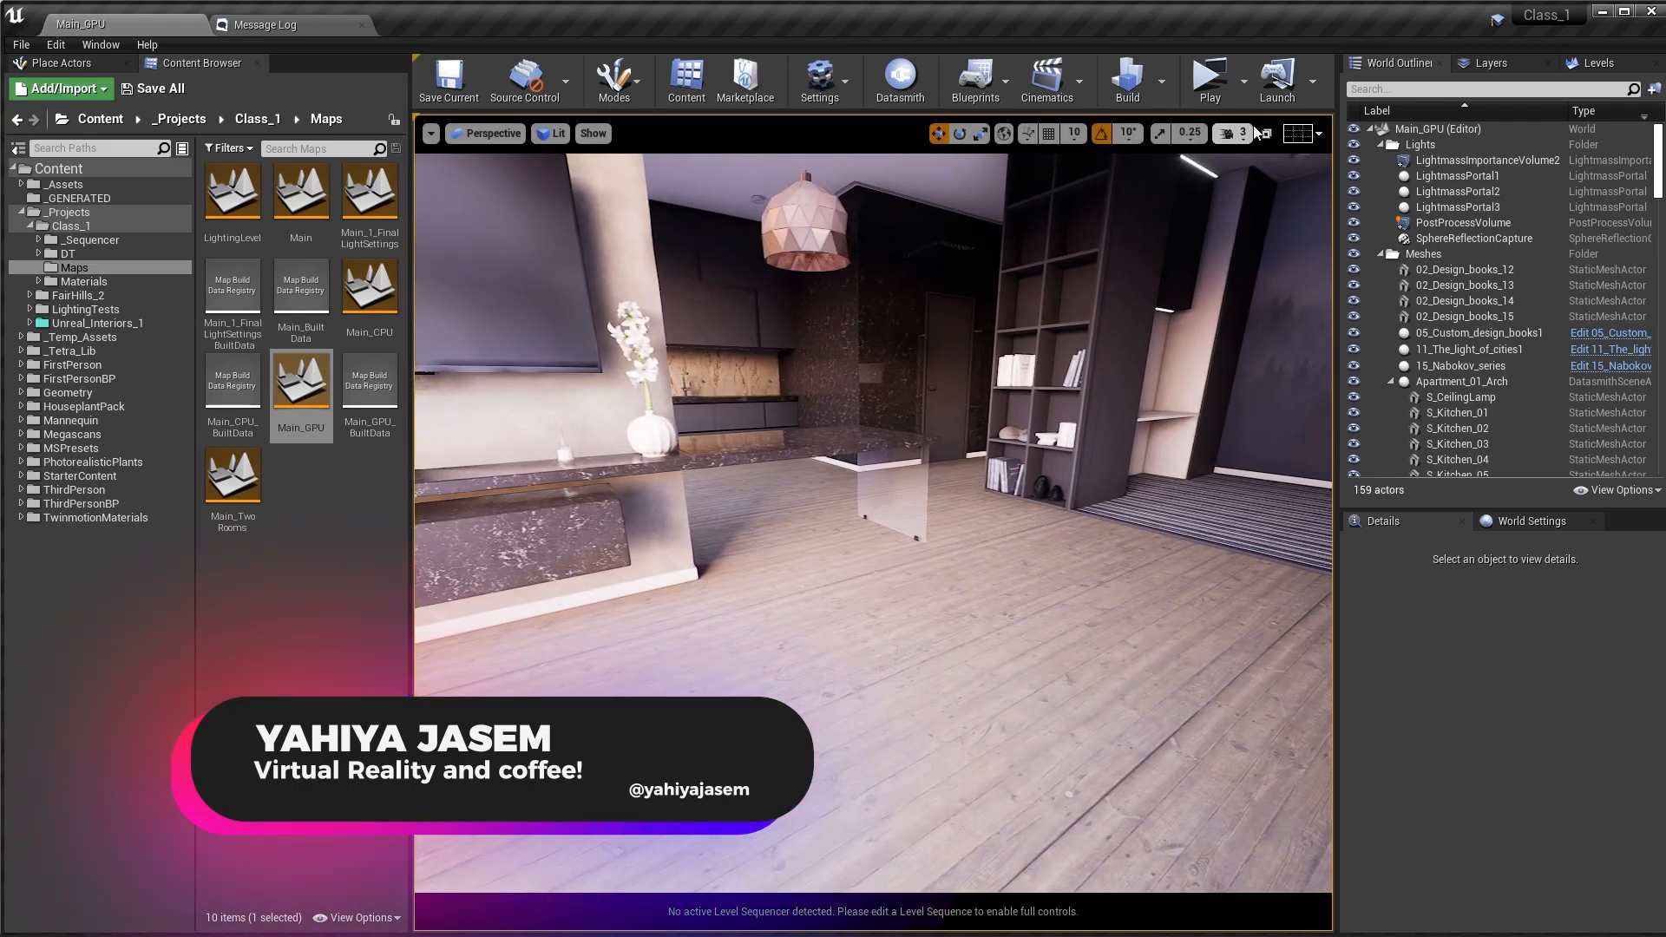
- Find GPU Lightmass in the Plugins browser by searching 'gpu' and tick Enabled
click(1129, 81)
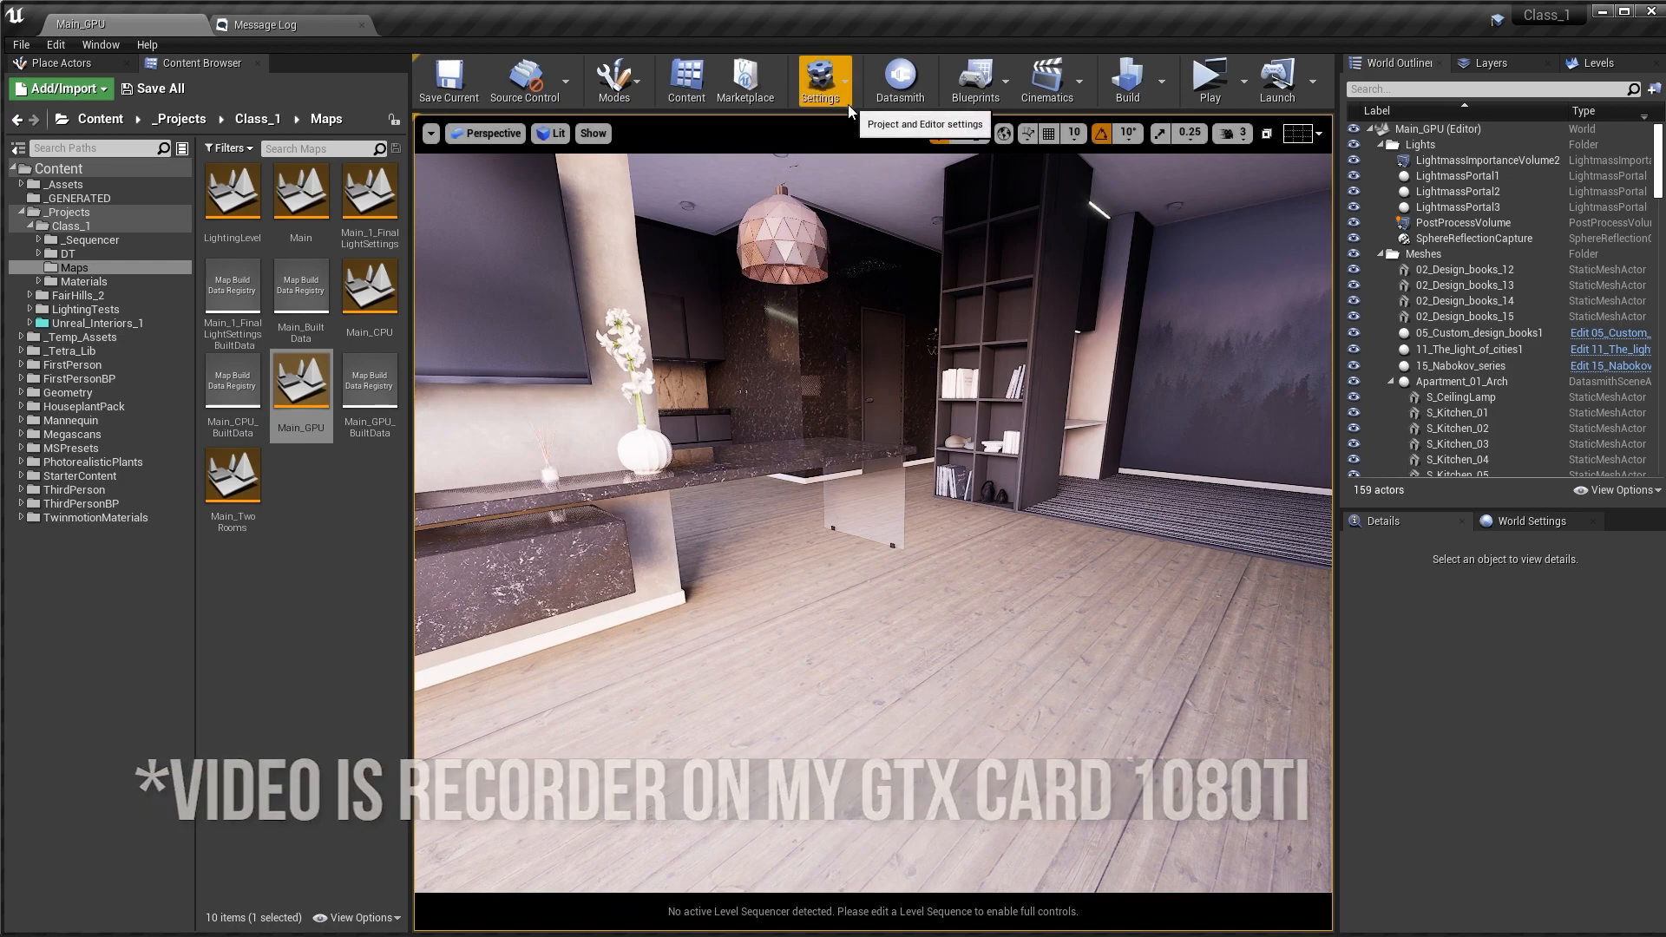
mouse_move(871, 158)
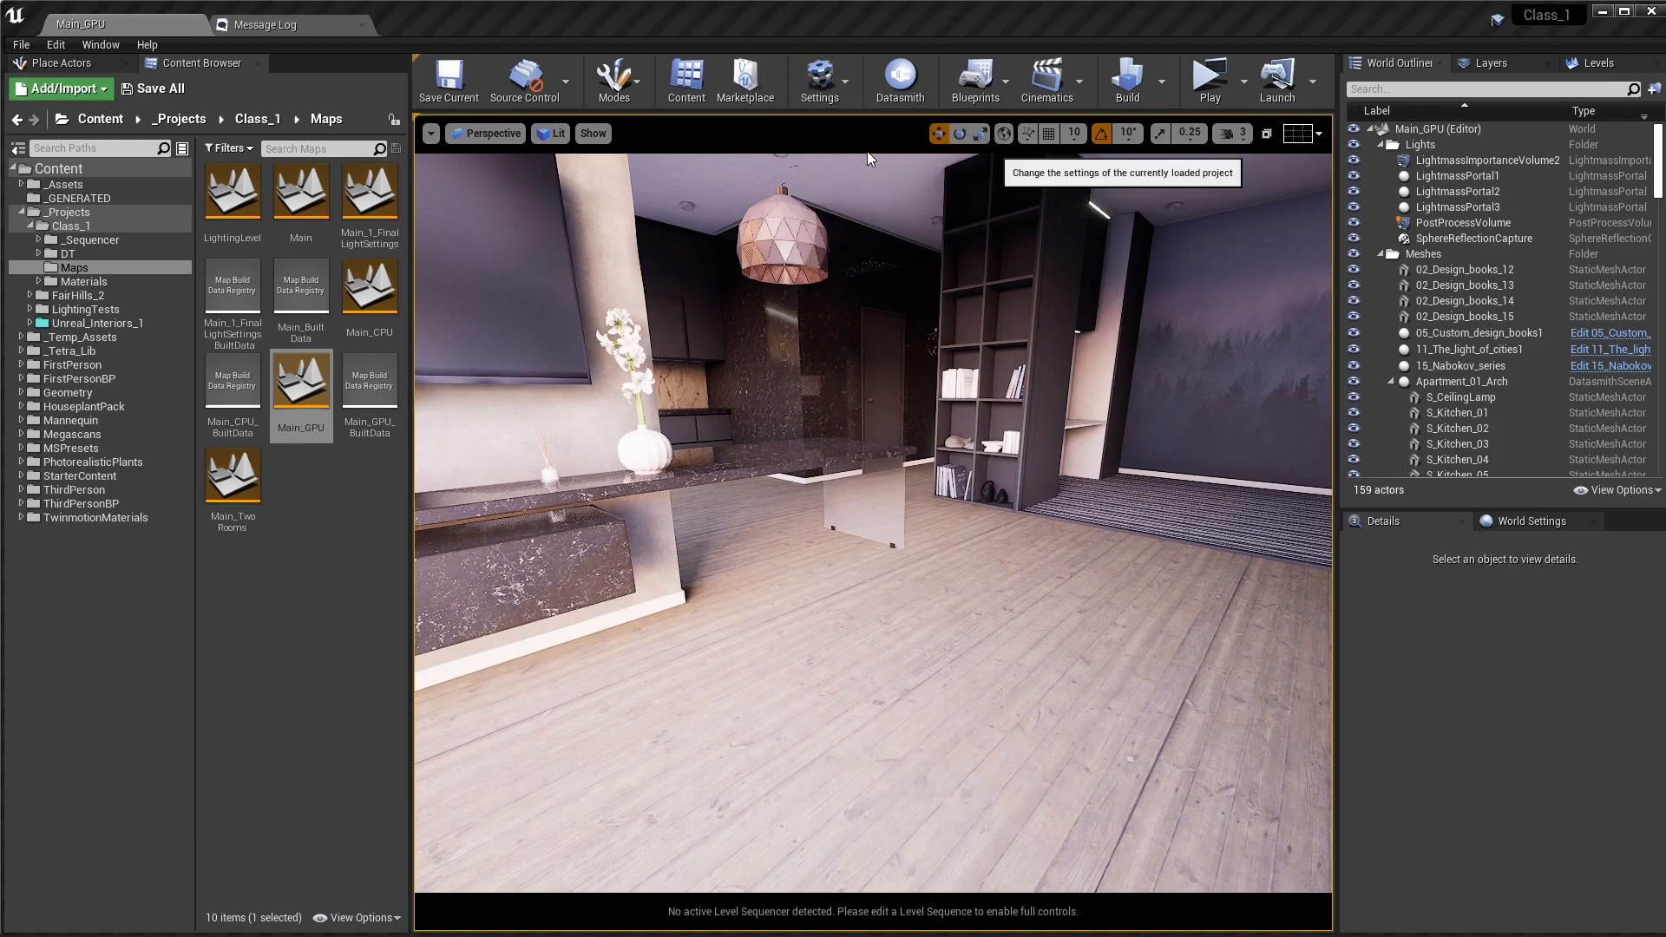
click(820, 78)
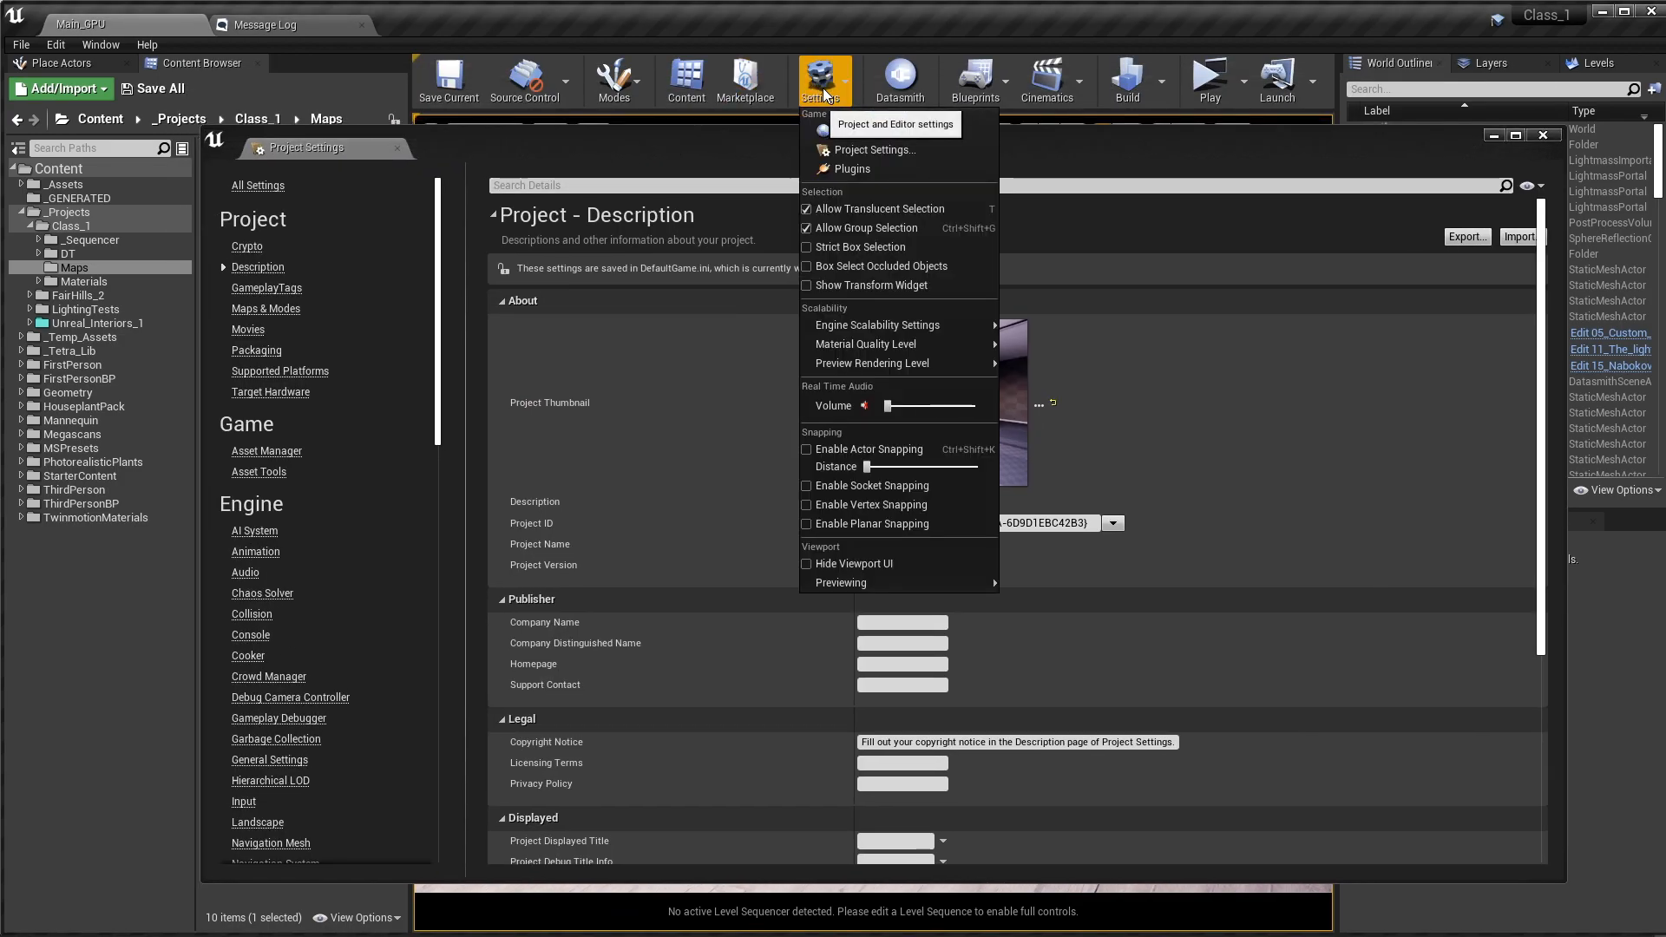
click(854, 168)
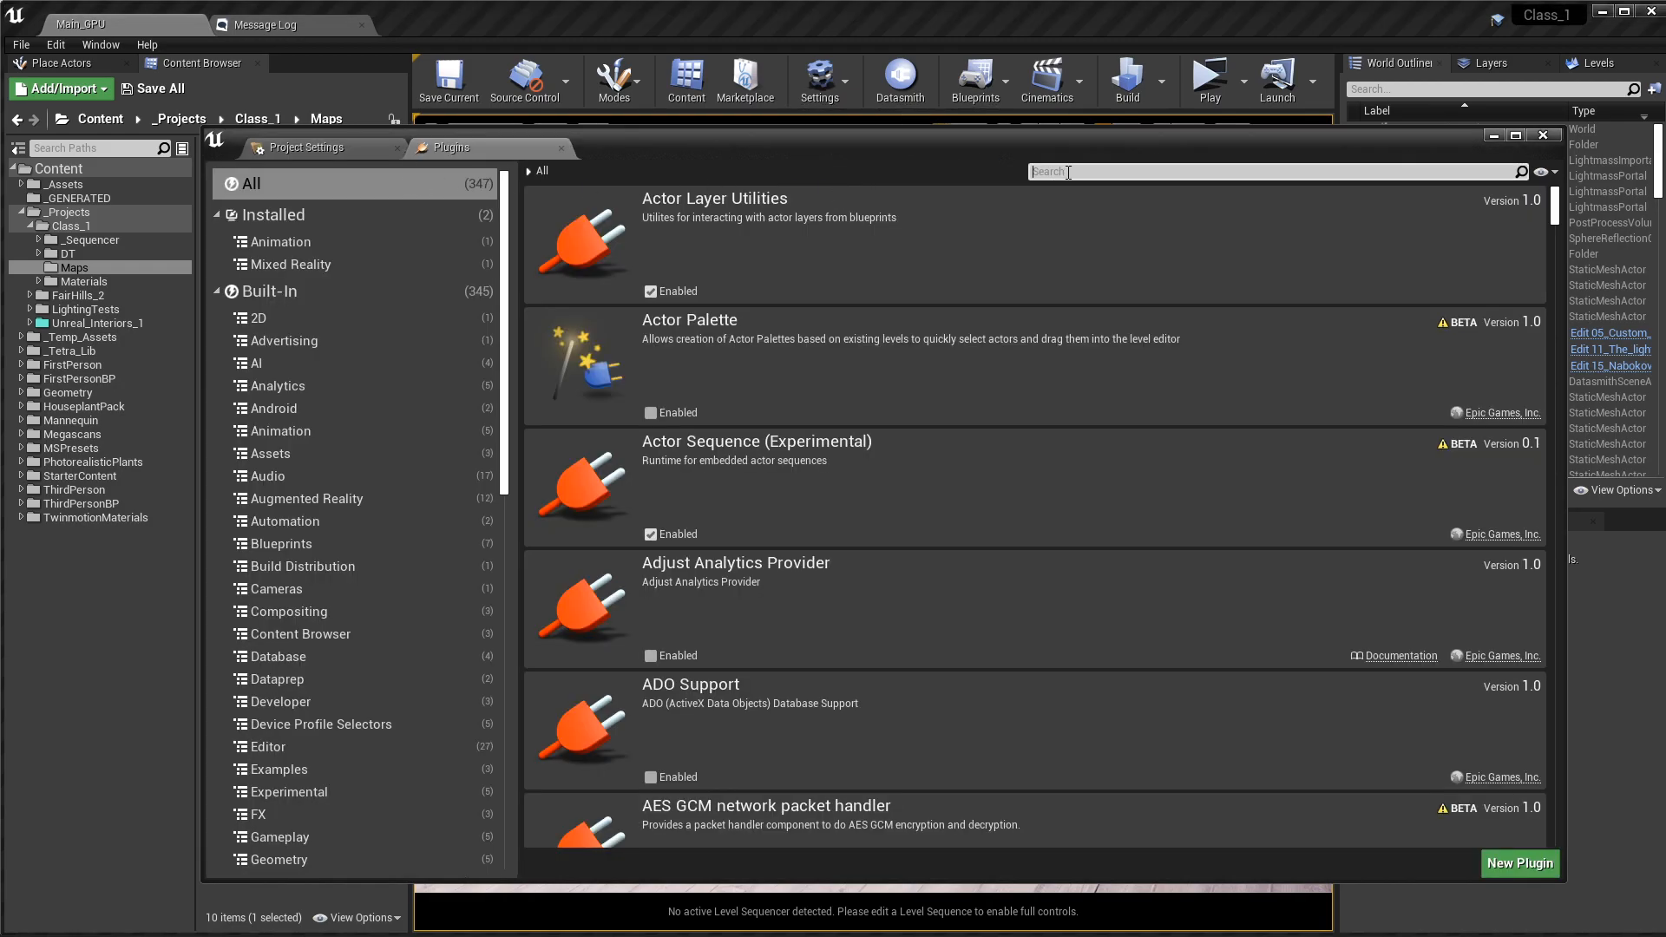
text(gpu)
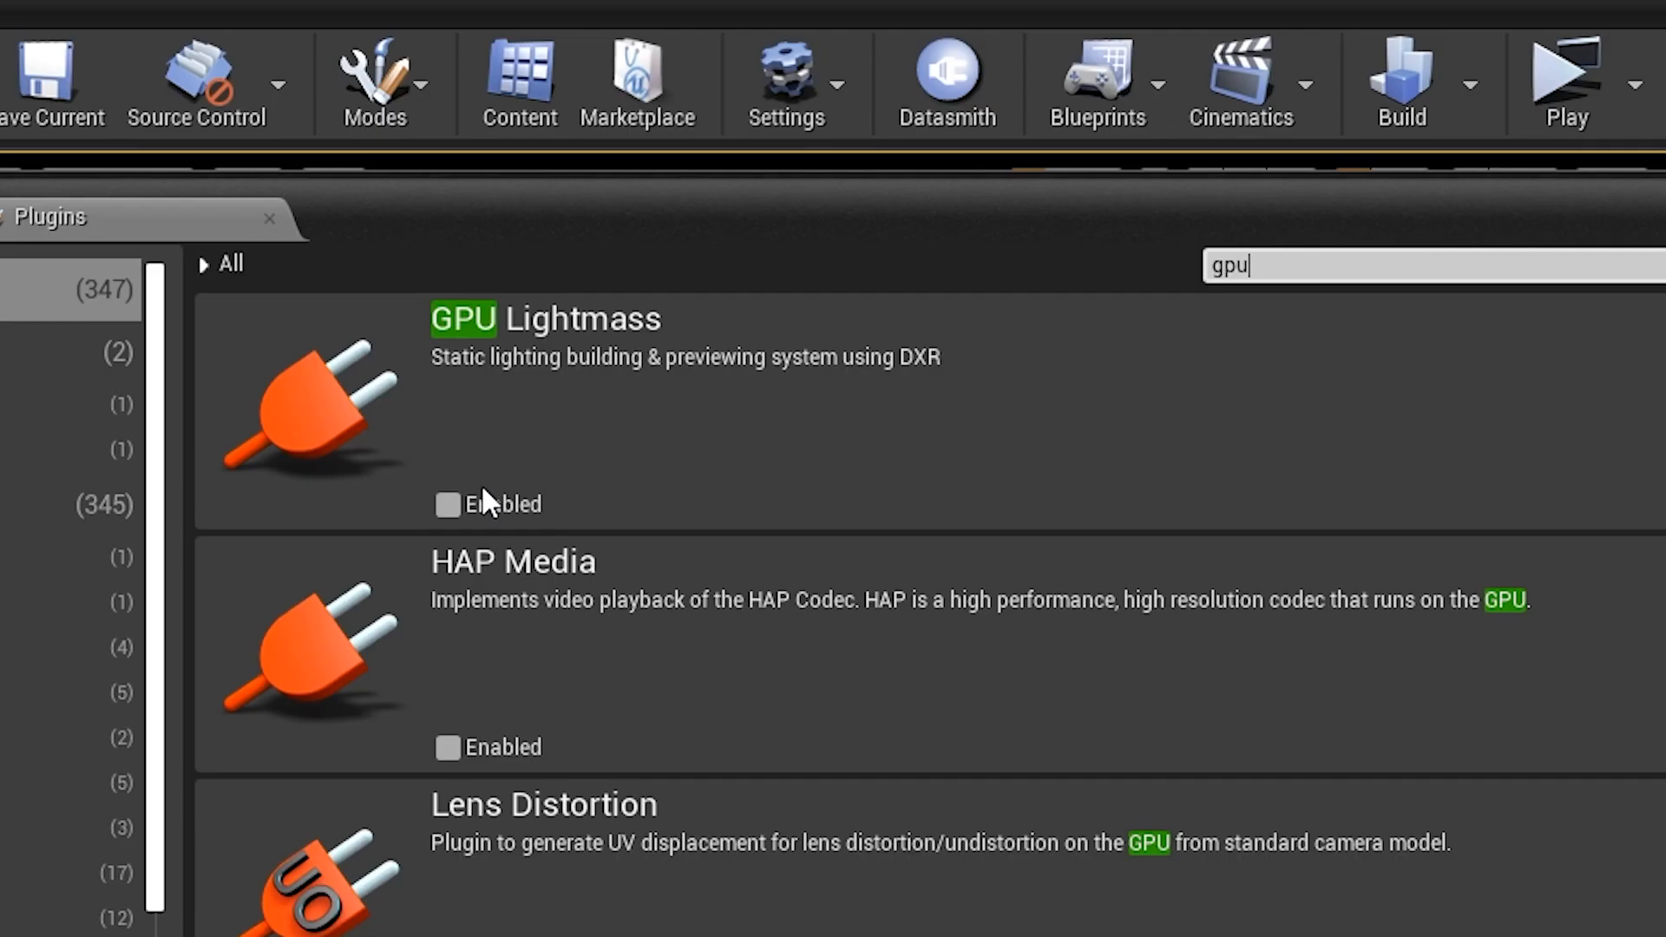
click(447, 504)
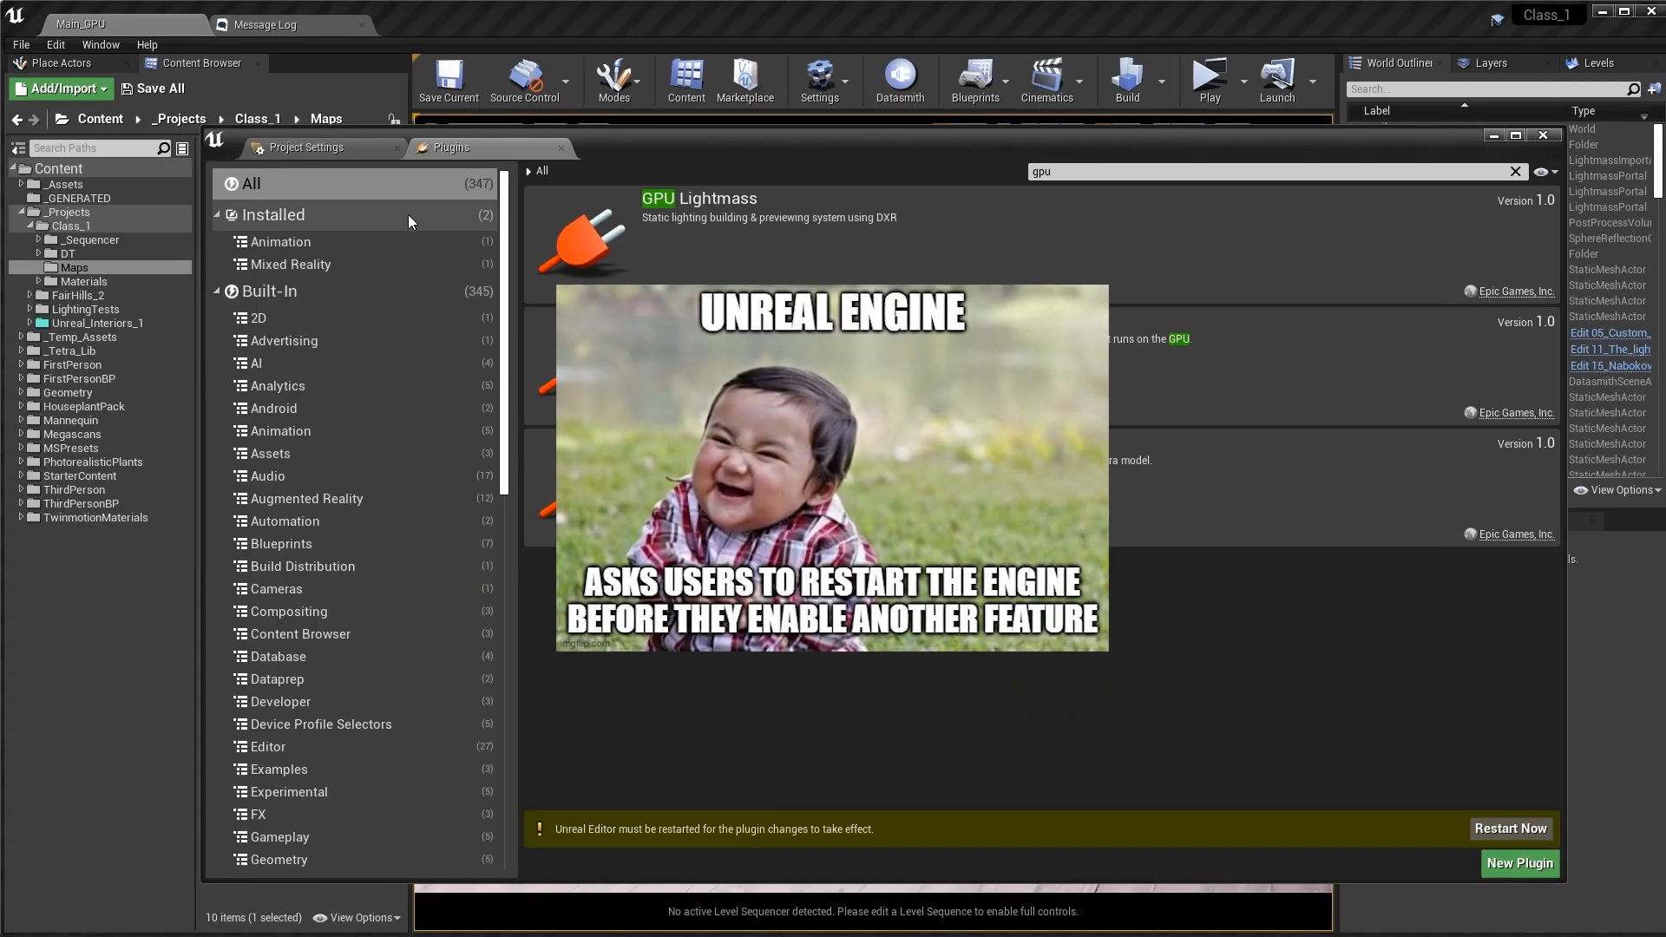
- Search Project Settings for 'raytra', then set Windows Default RHI to DirectX 12
click(309, 148)
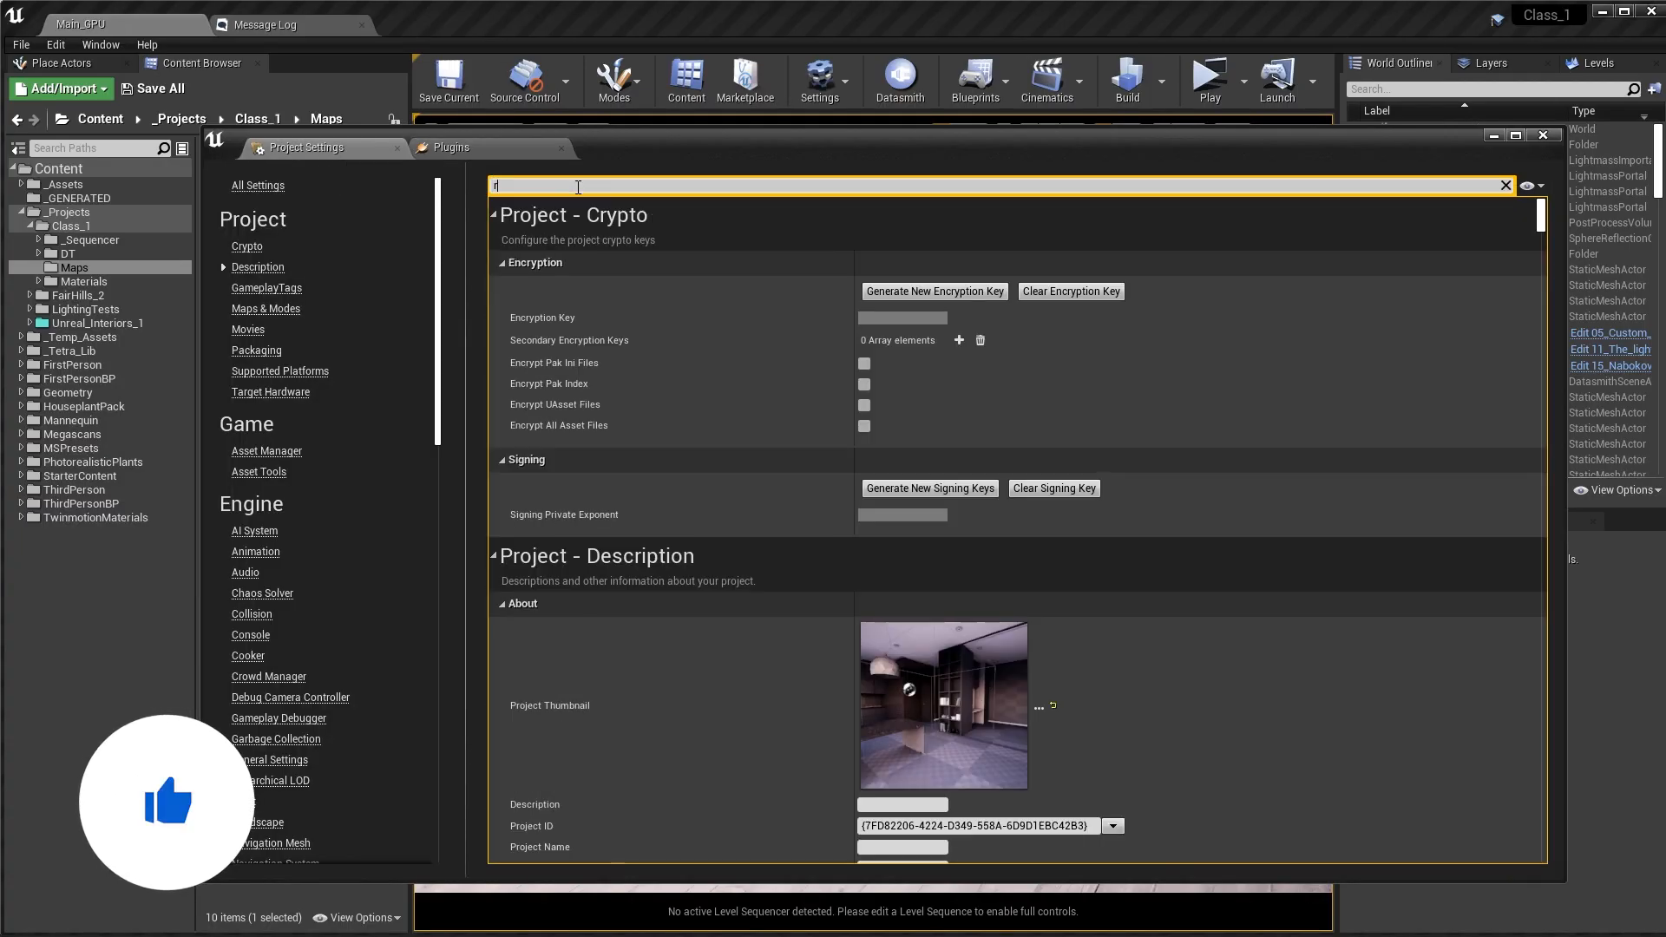
text(raytra)
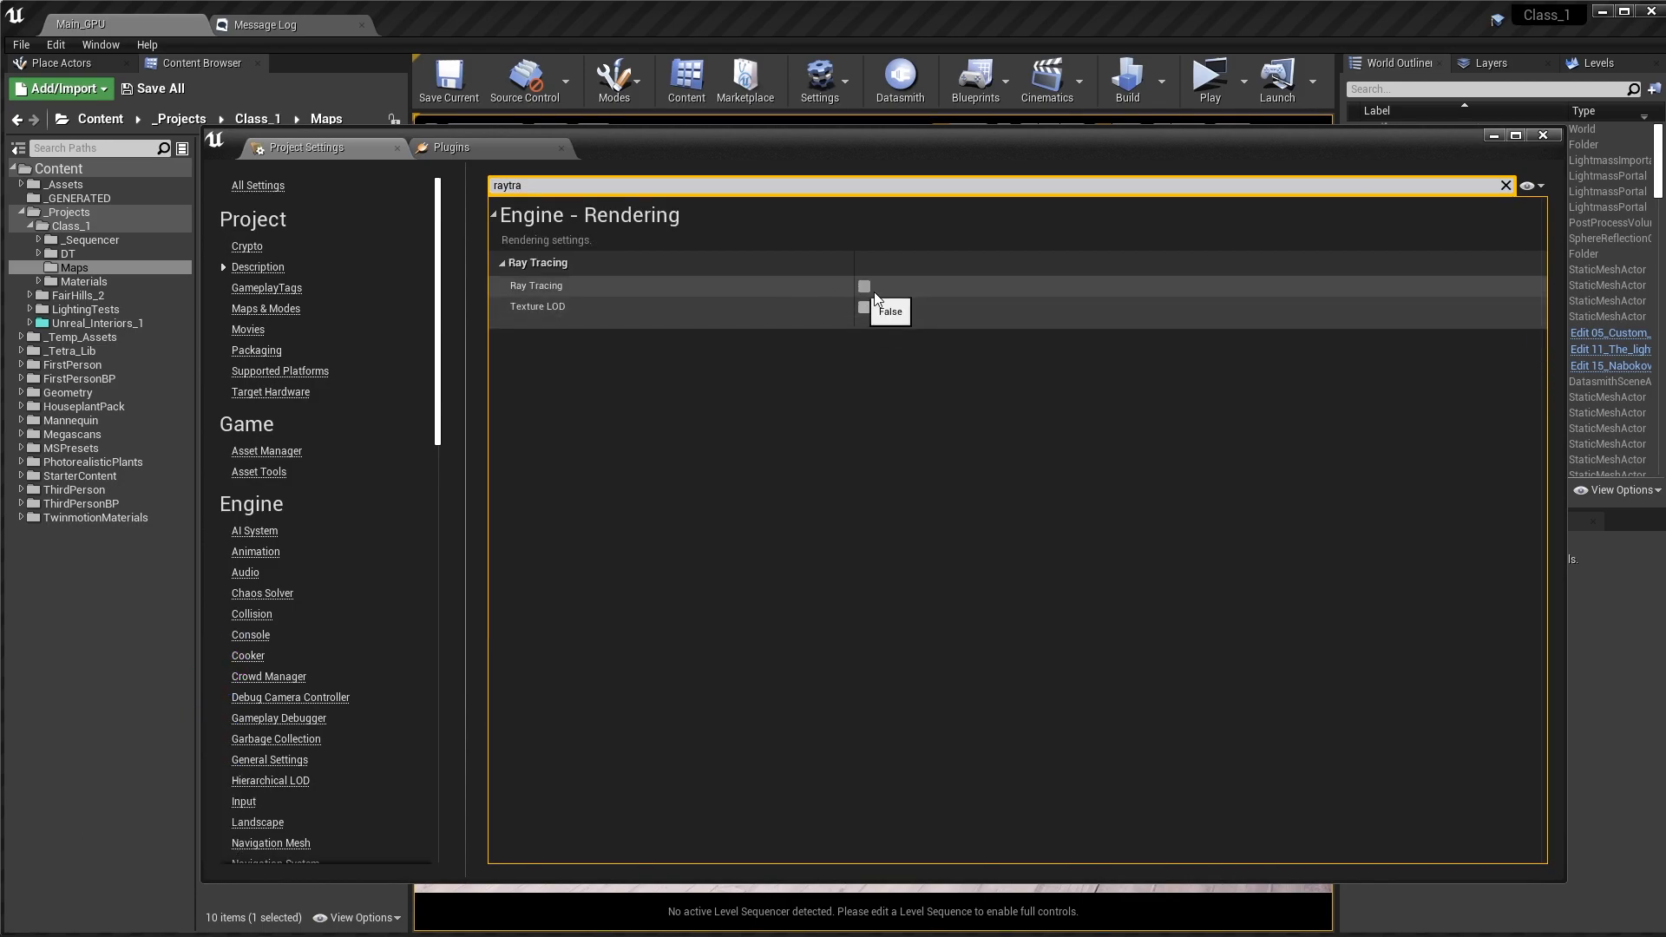
text(rhi)
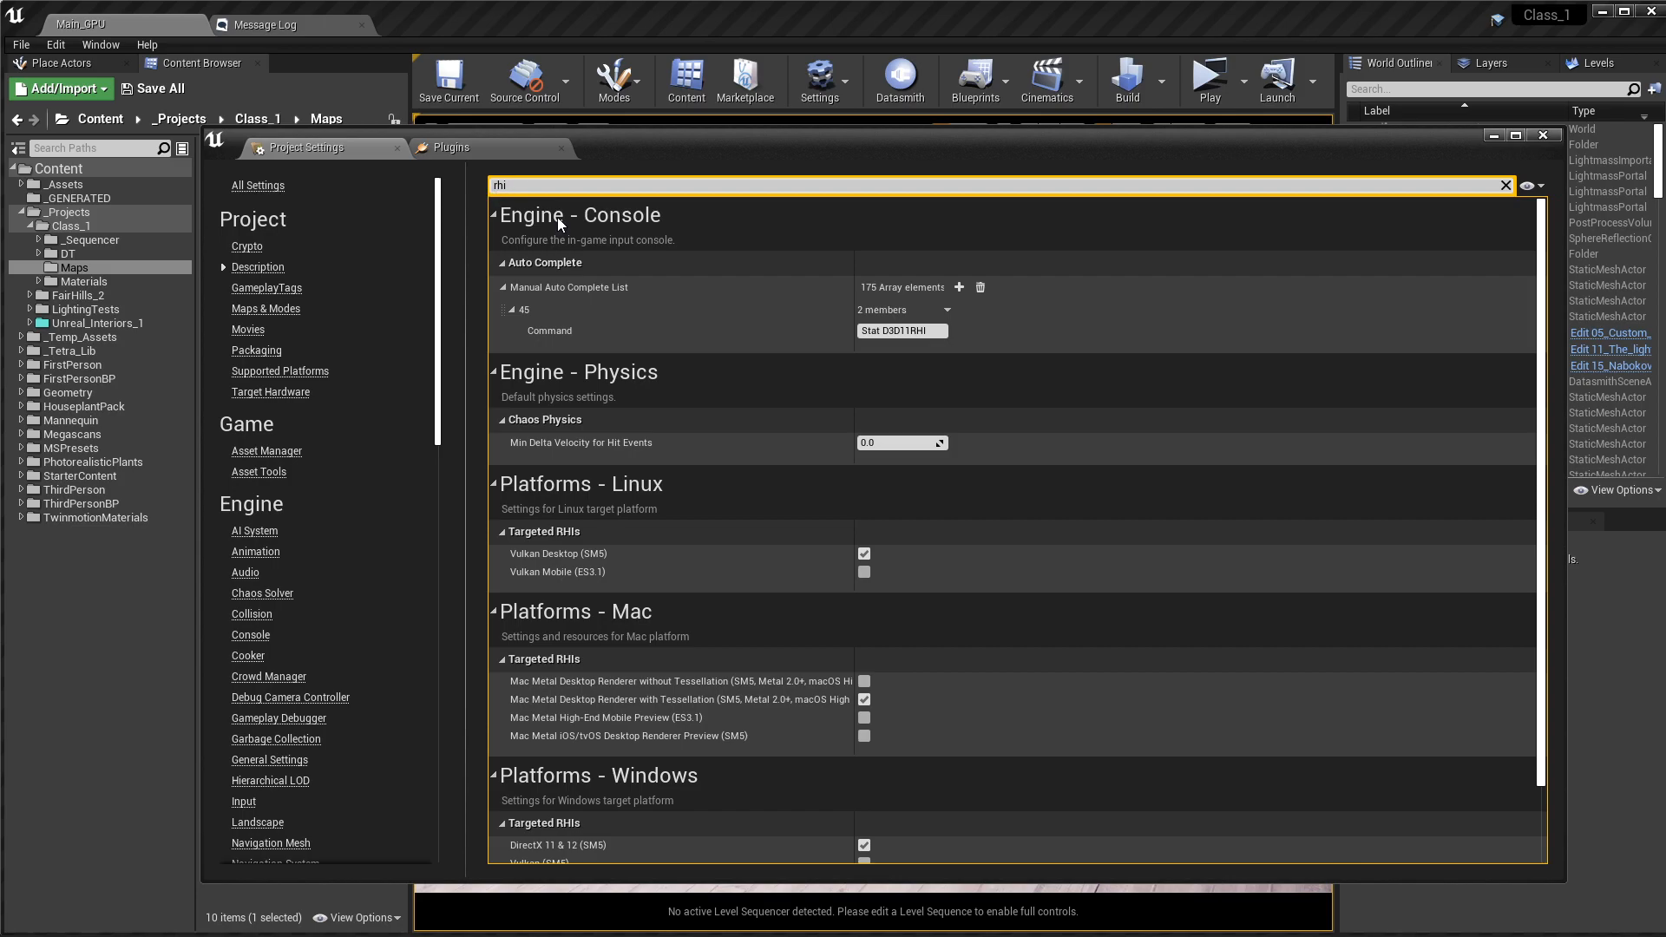
click(901, 842)
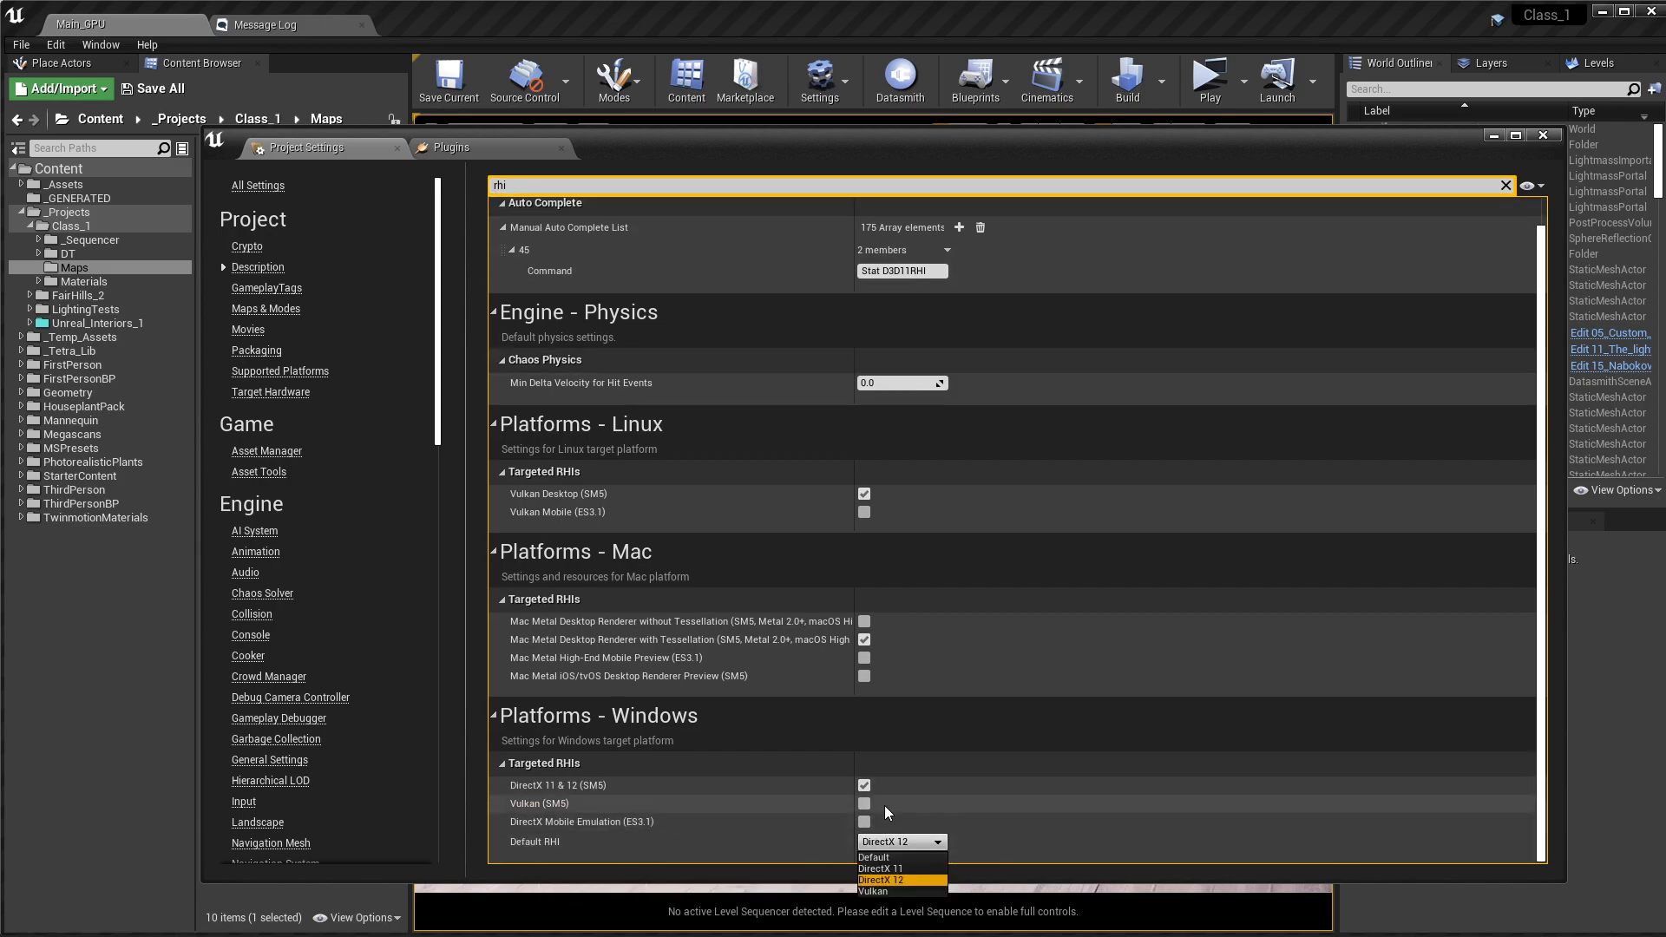
click(897, 879)
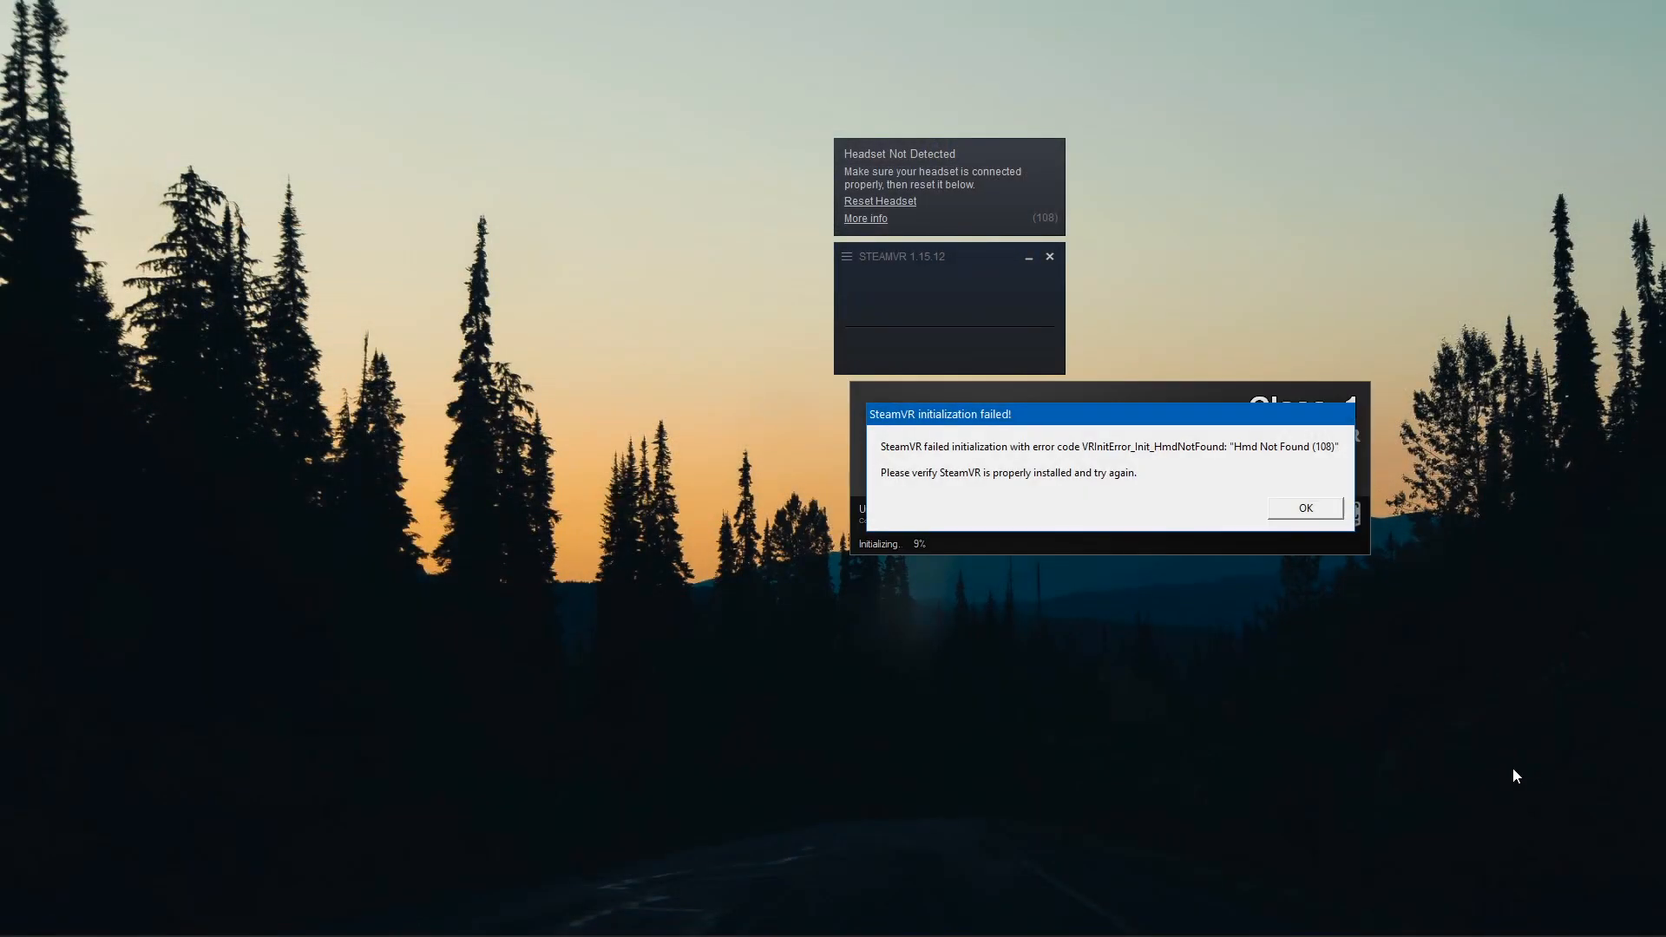
mouse_move(1325, 465)
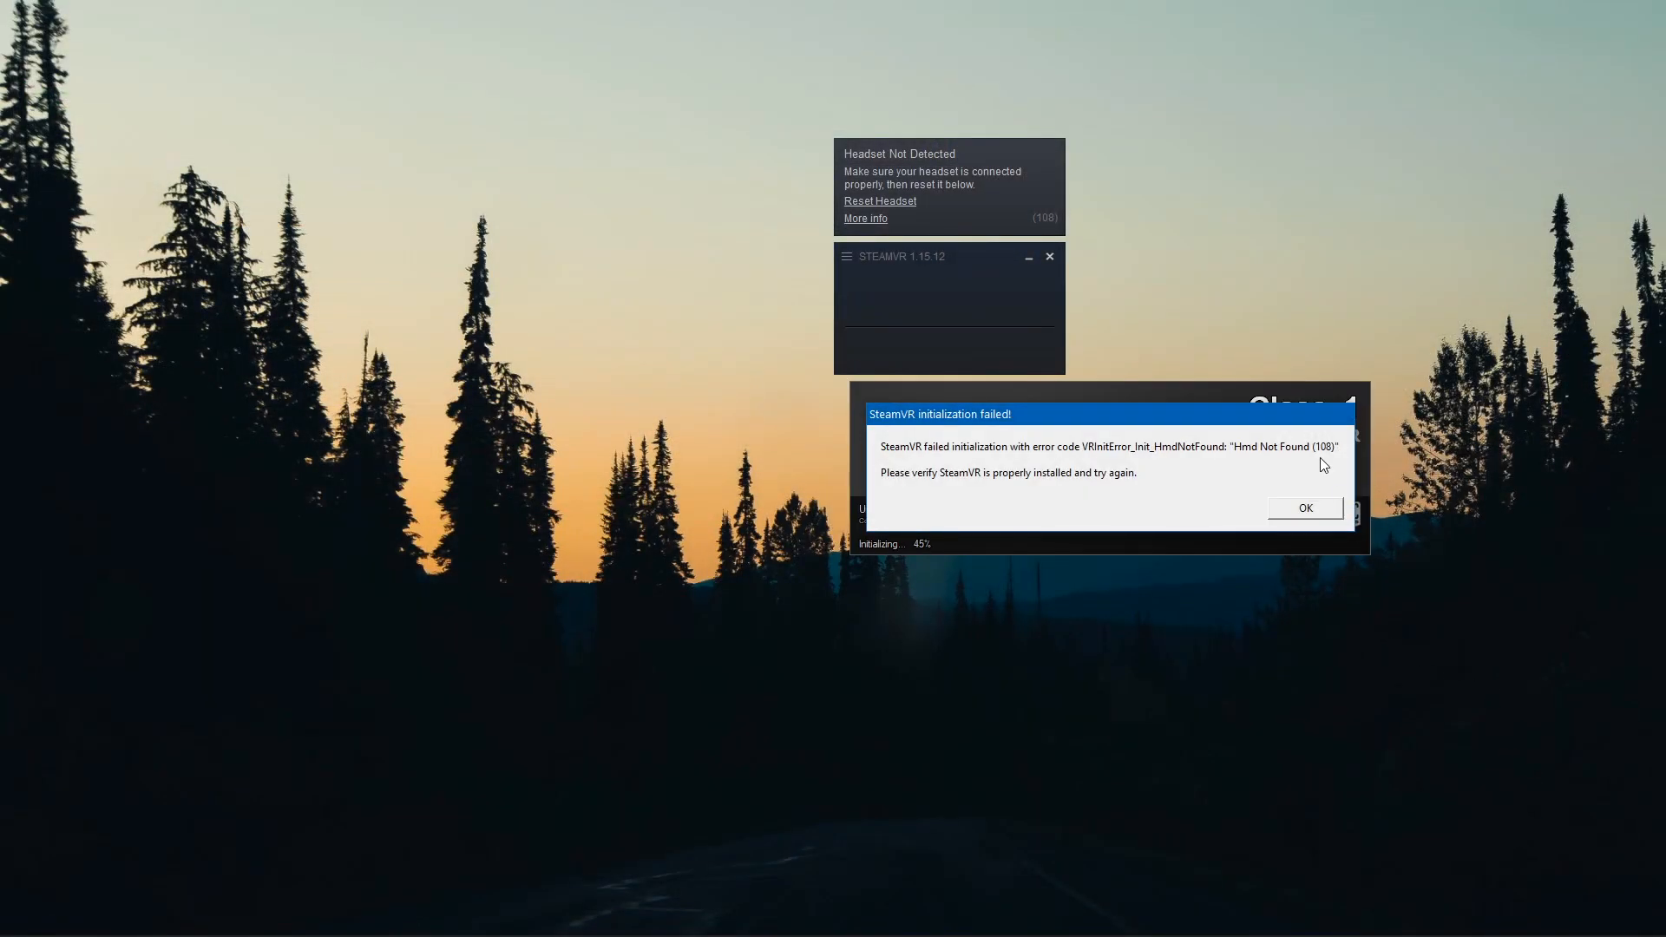
- Click OK on the 'SteamVR initialization failed!' message
click(1305, 508)
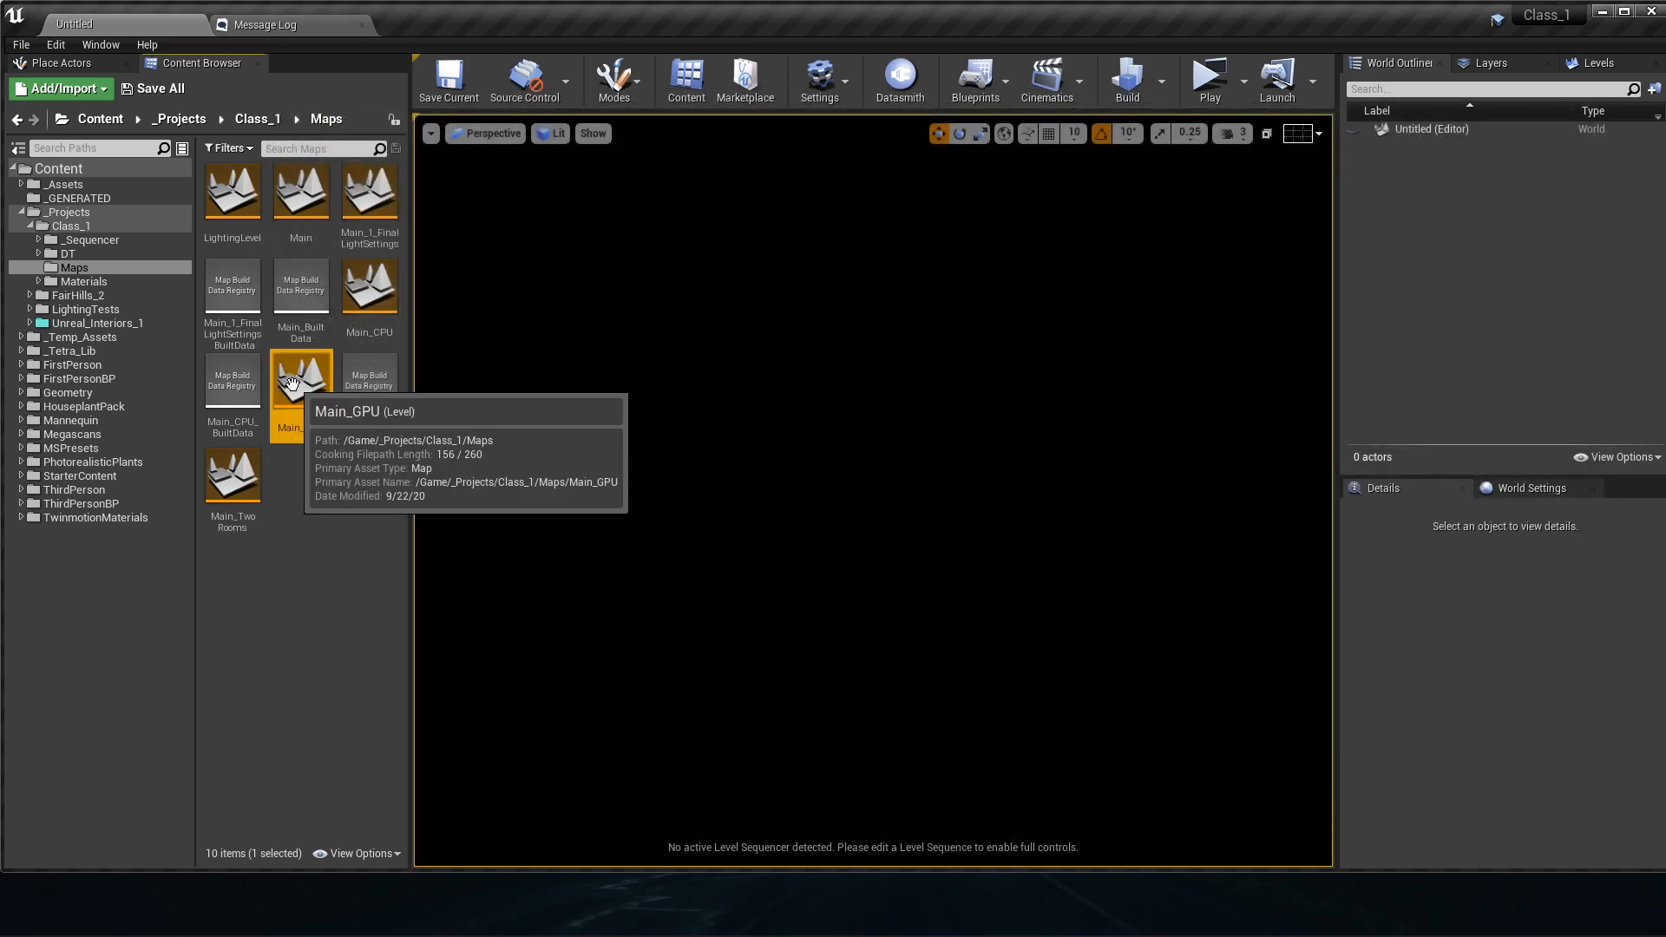
- Open the Main_GPU level from the Content Browser's Maps folder
double_click(301, 377)
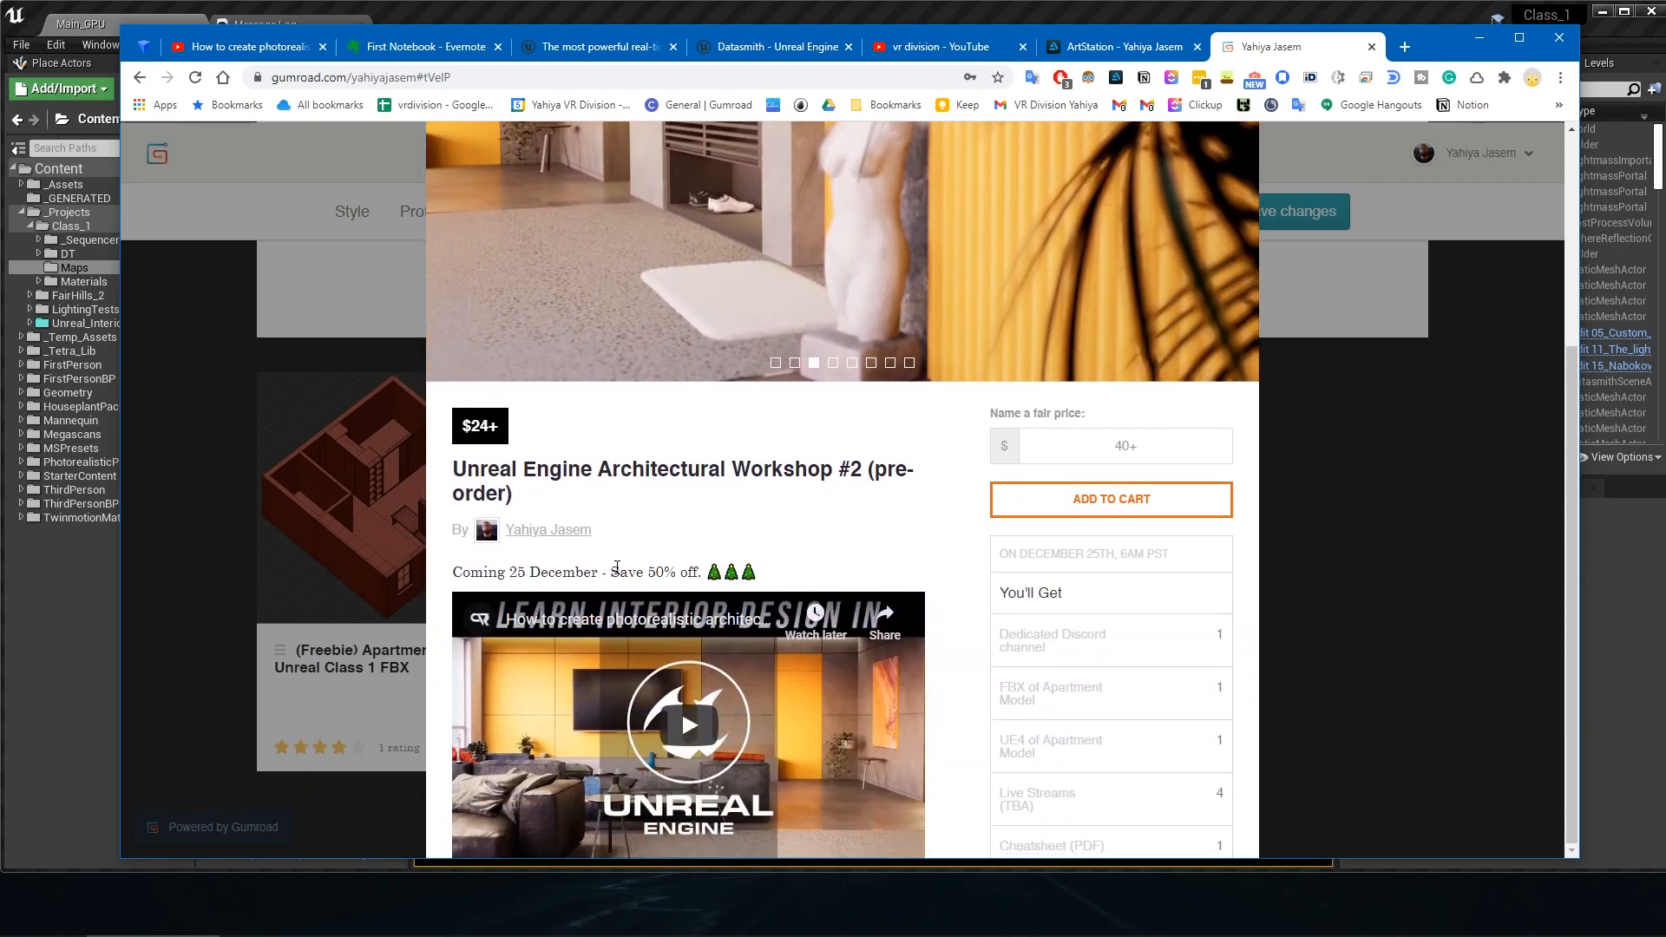
scroll(down, 3)
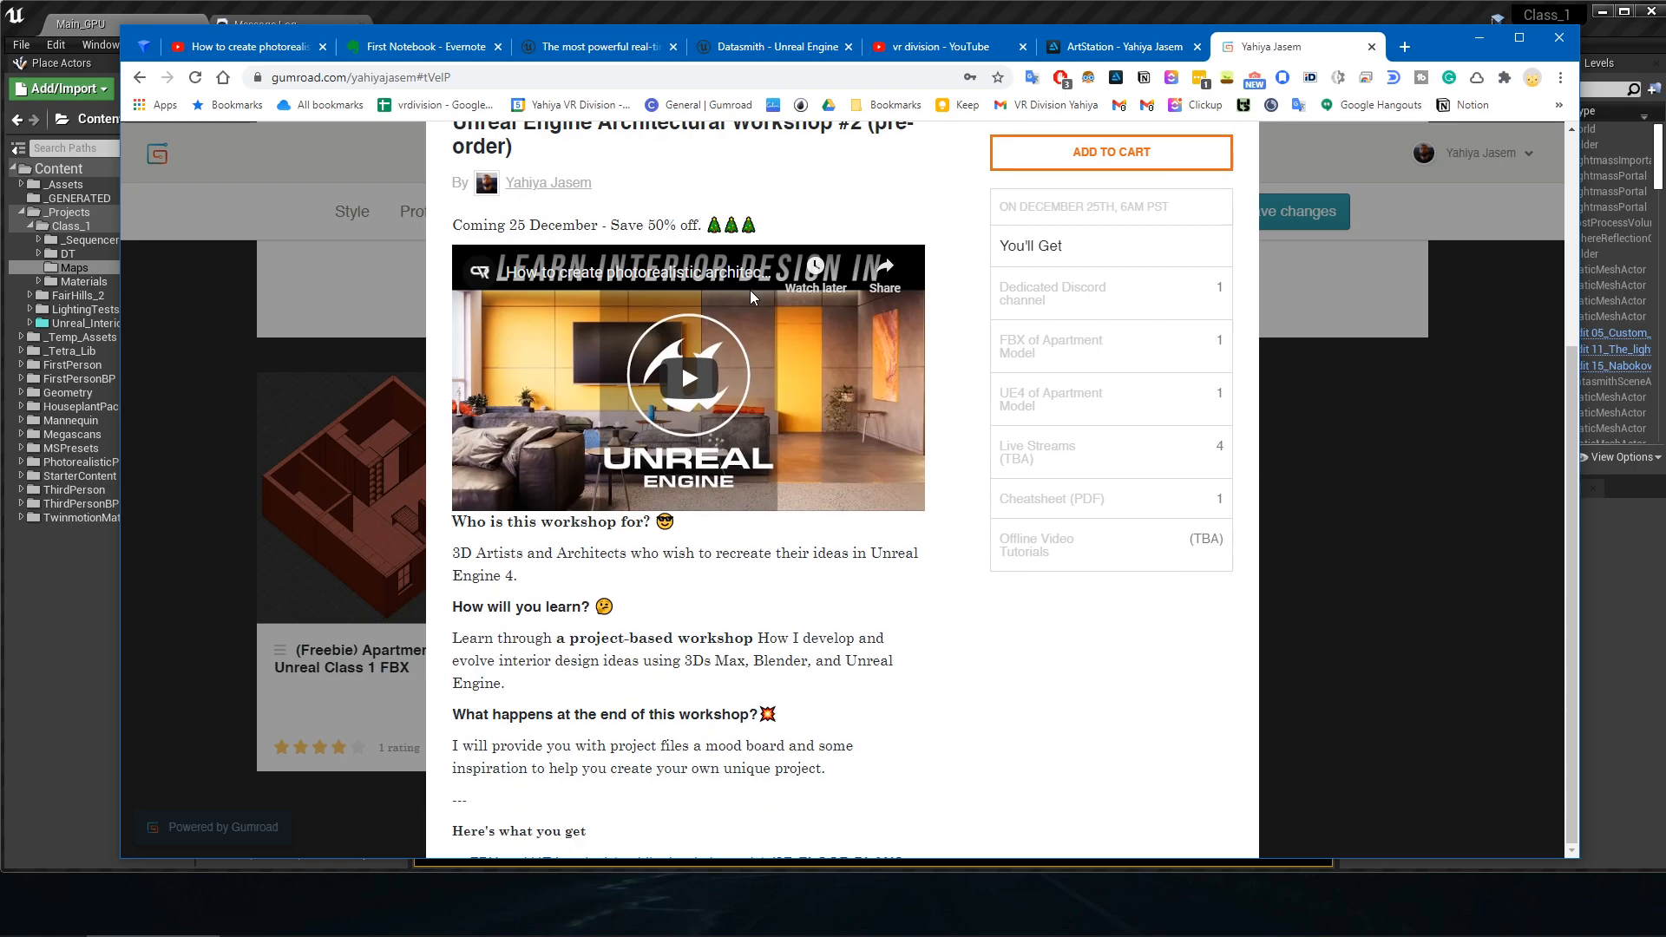
scroll(down, 3)
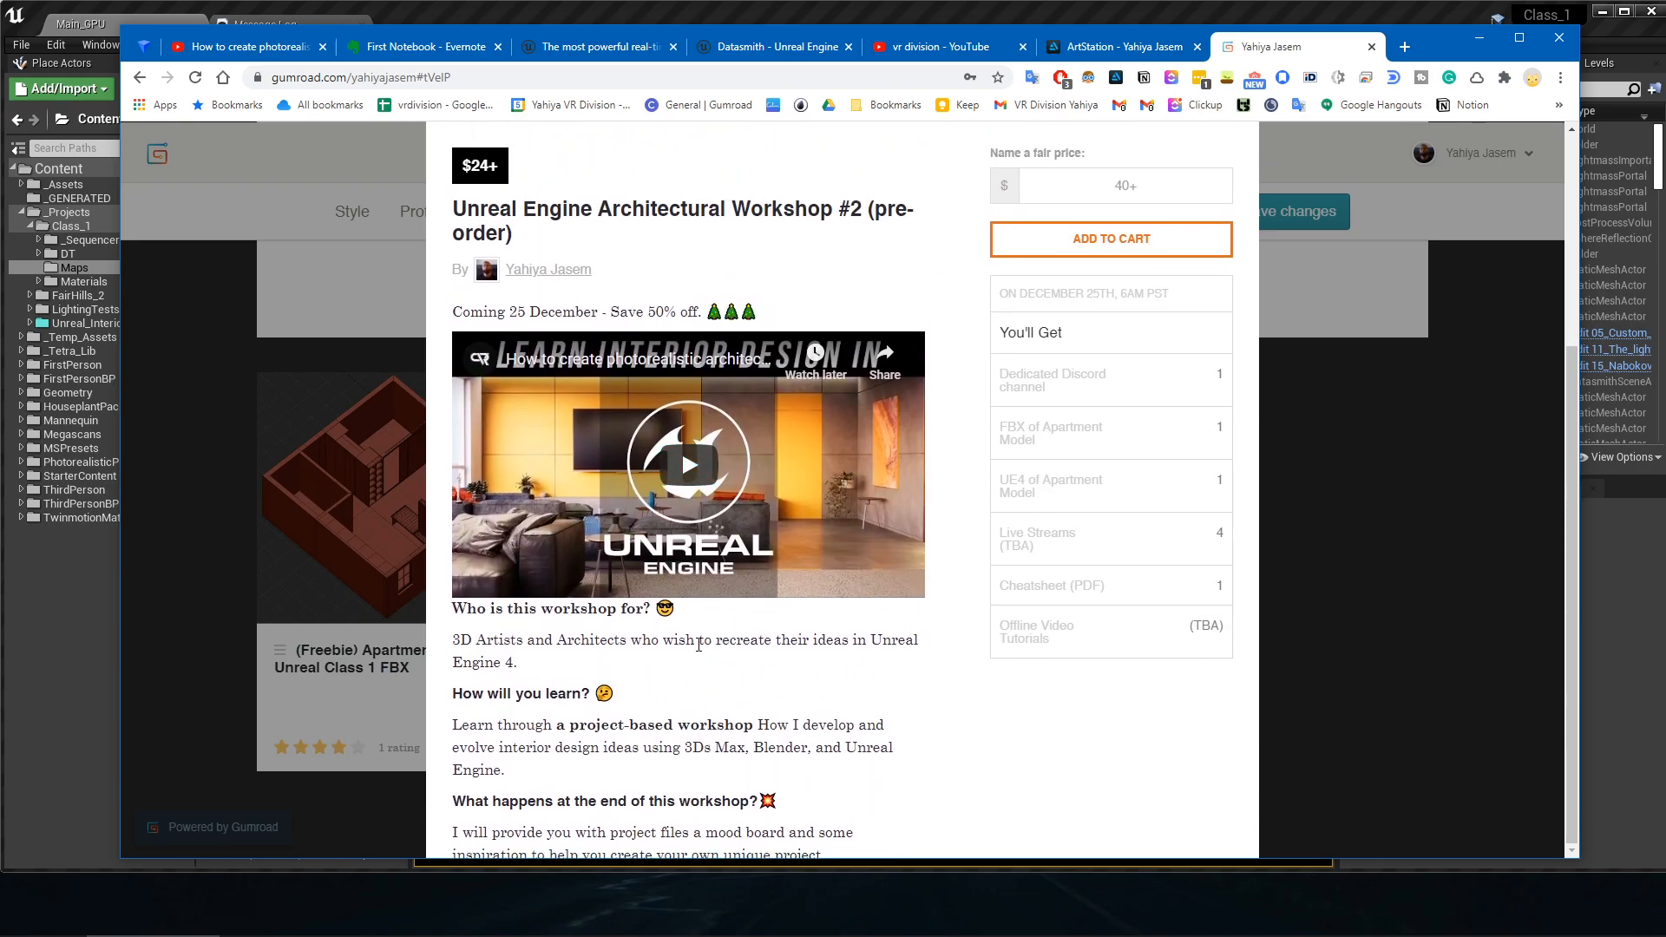
mouse_move(712, 641)
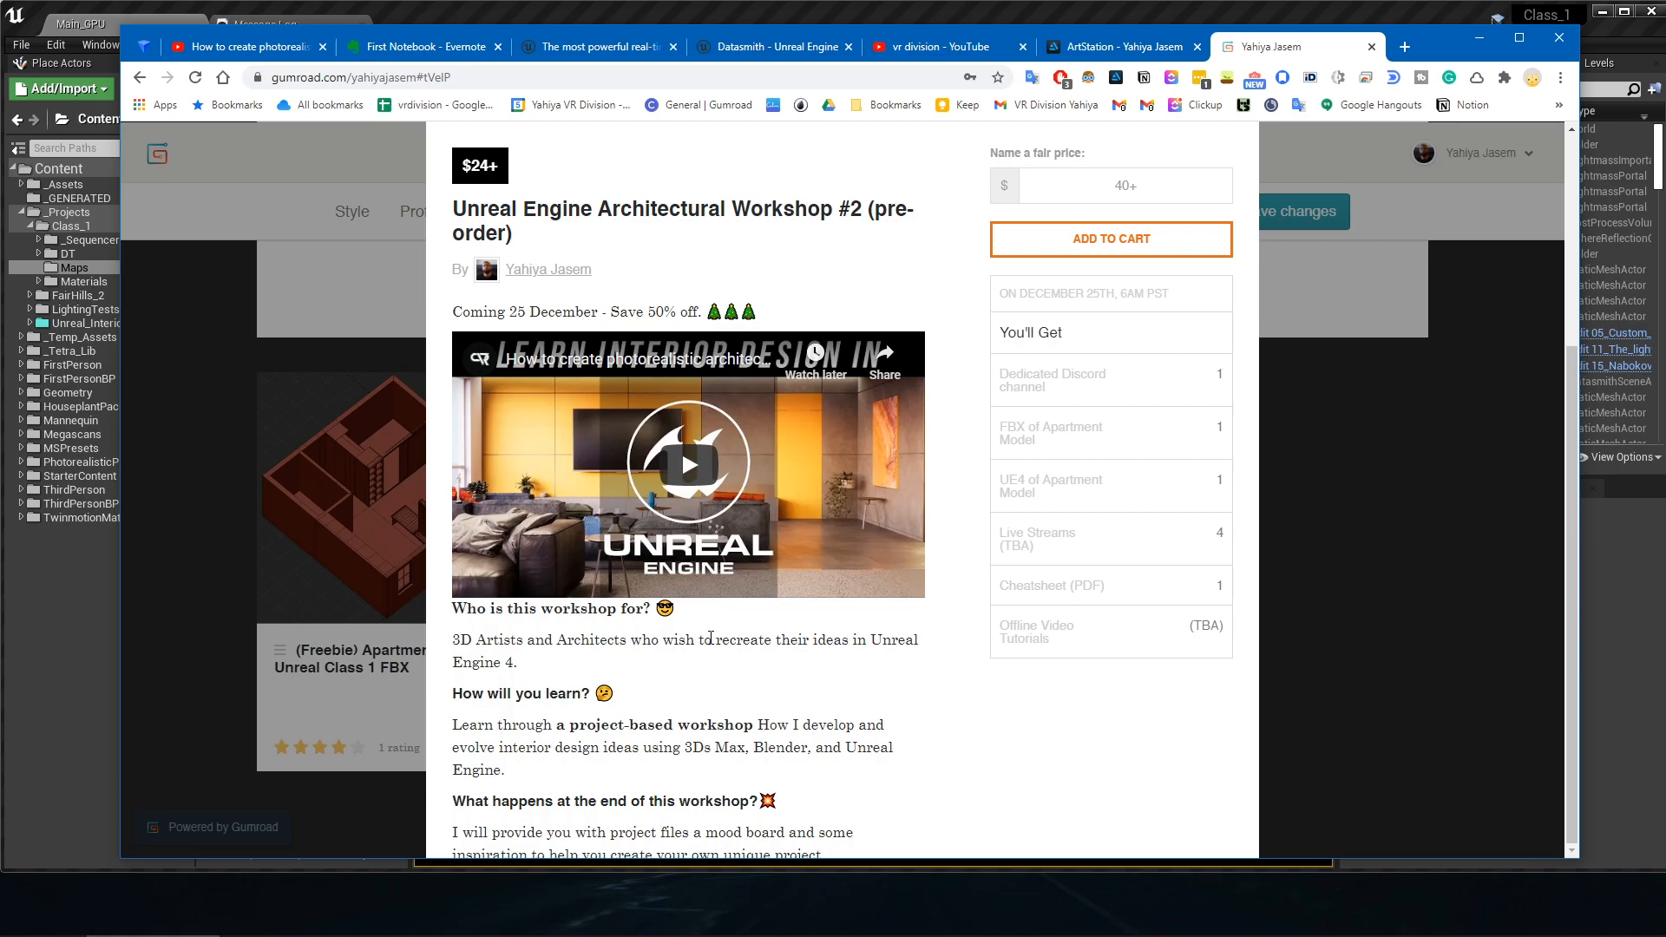